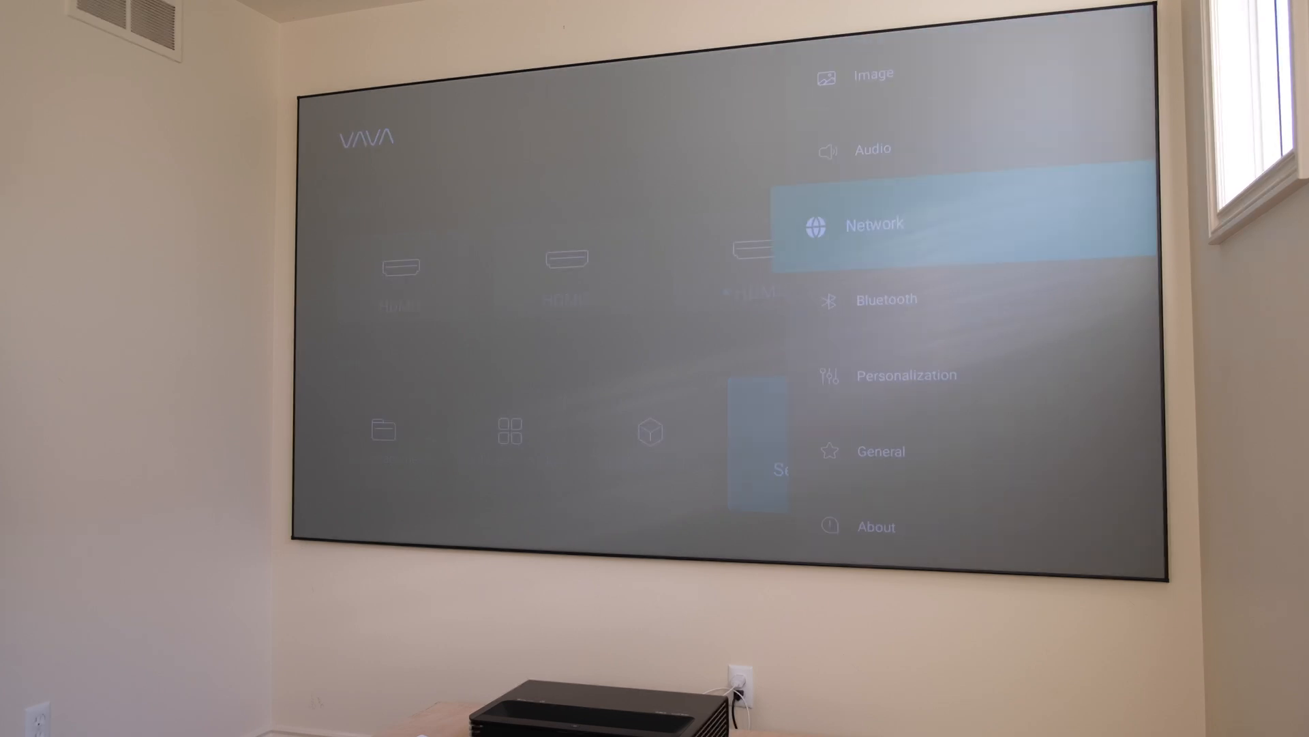
- Go to Network > Wi-Fi and refresh so available wireless networks are listed
{"action": "left_click", "coordinate": [875, 222]}
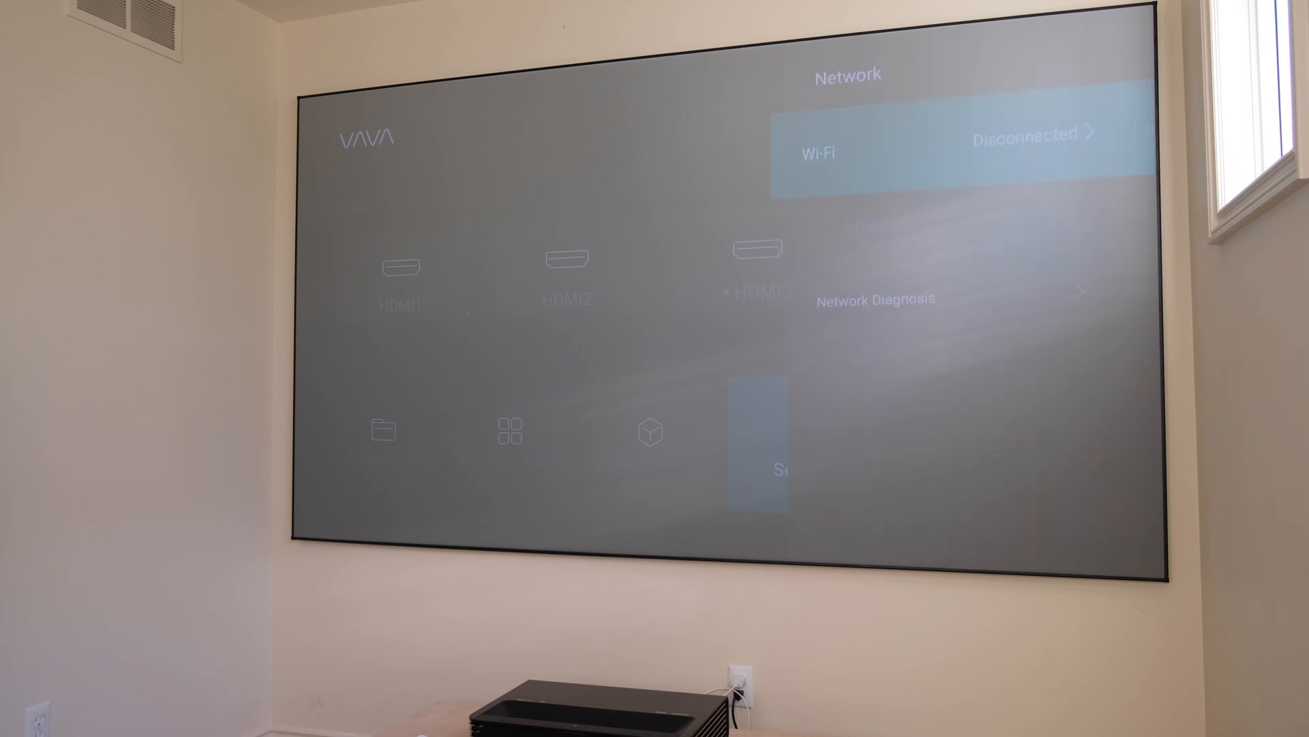
{"action": "left_click", "coordinate": [917, 152]}
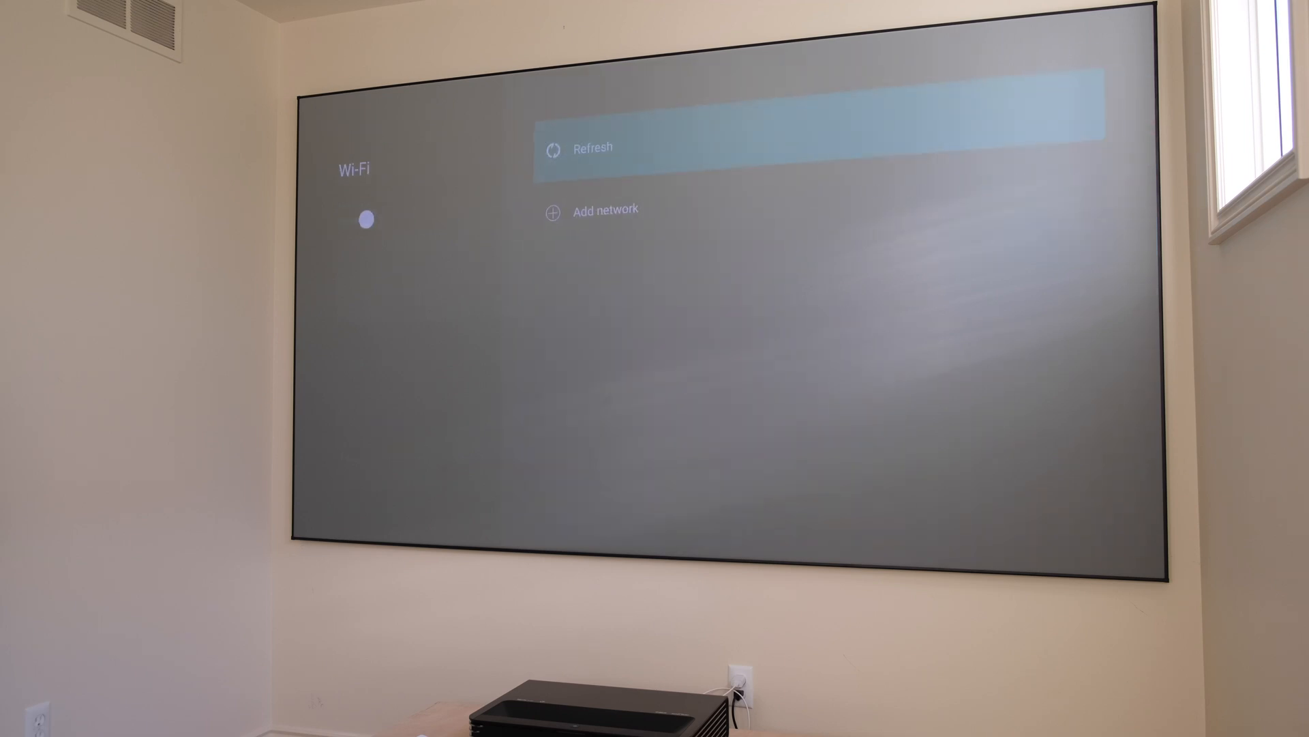
{"action": "left_click", "coordinate": [592, 147]}
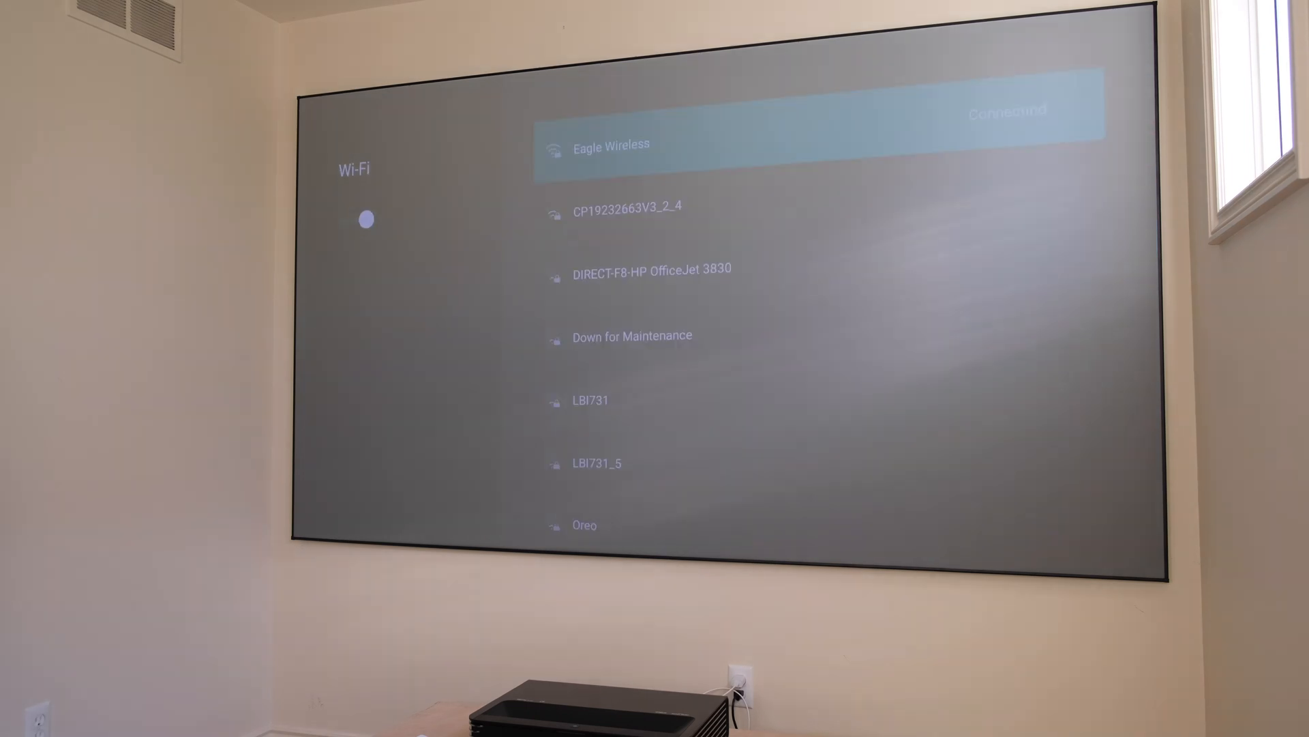